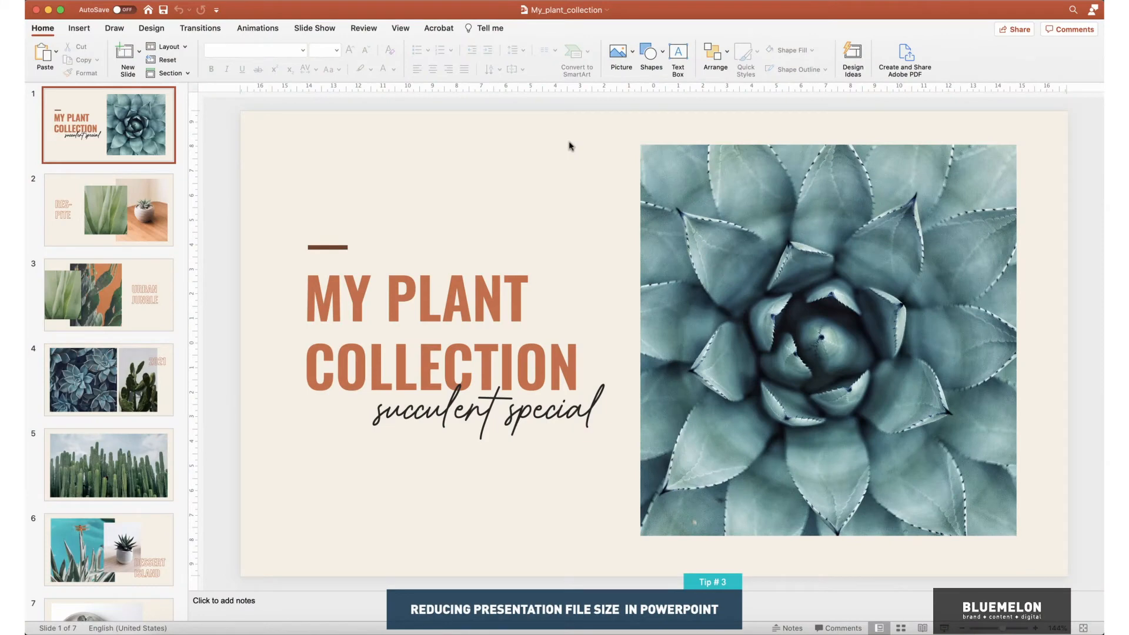
mouse_move(309, 153)
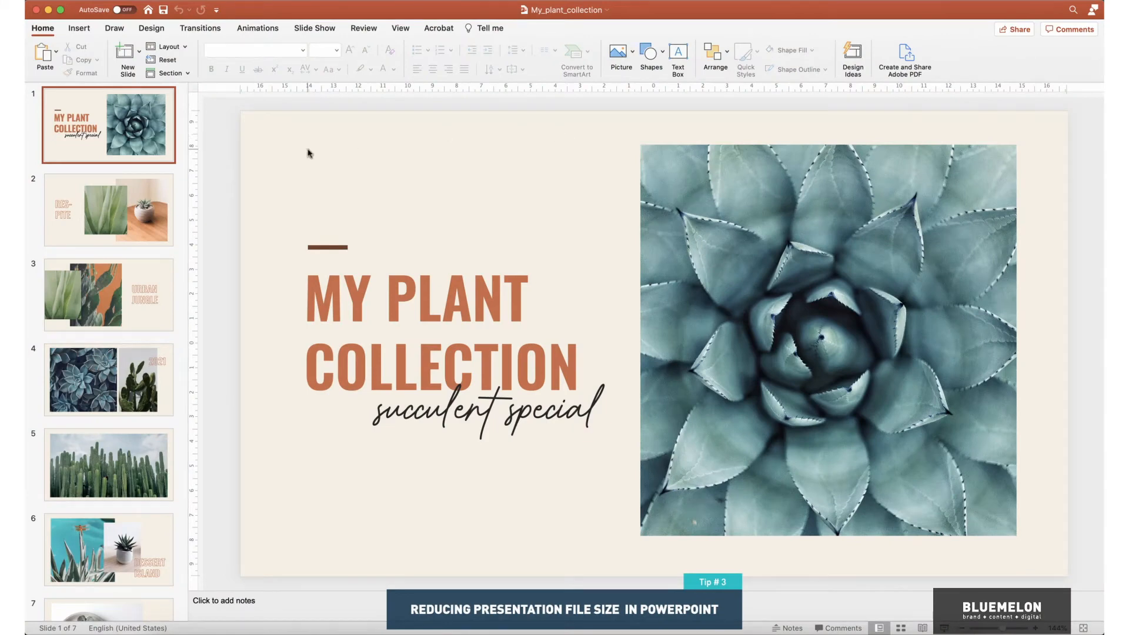
Step: Browse the slides' pictures and return to the title slide with the succulent photo
left_click(108, 210)
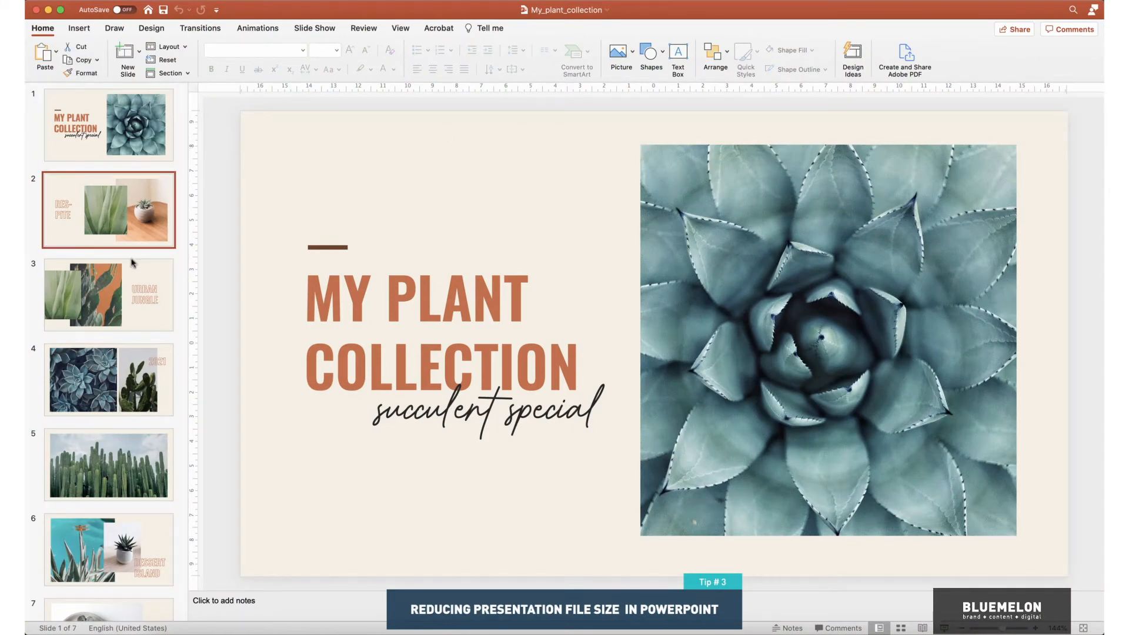
left_click(108, 294)
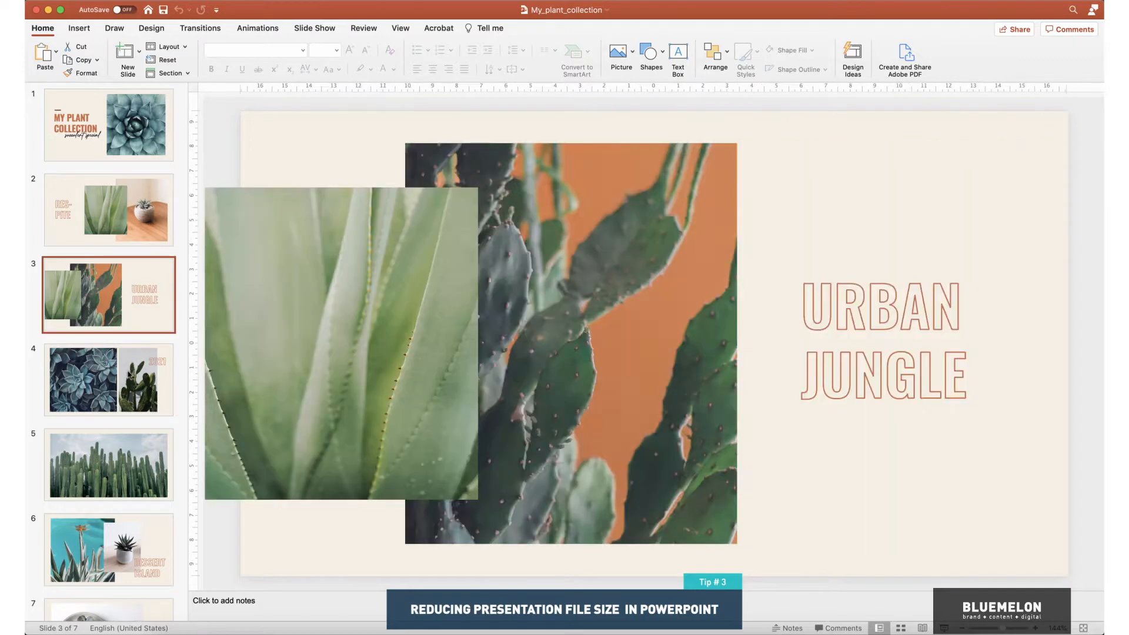
left_click(109, 380)
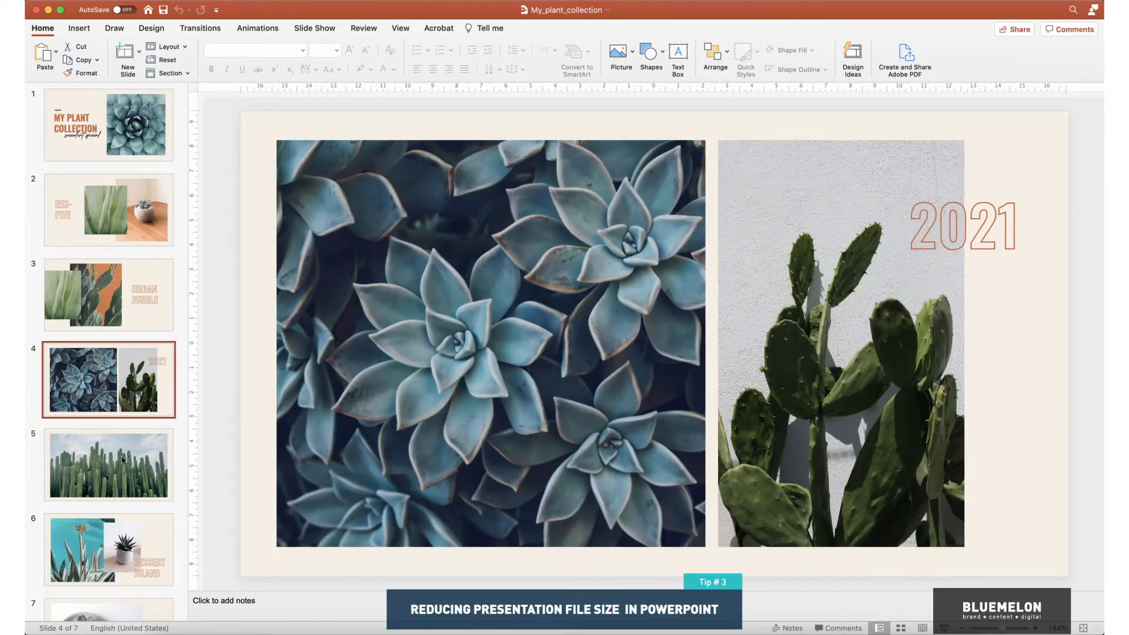
left_click(109, 549)
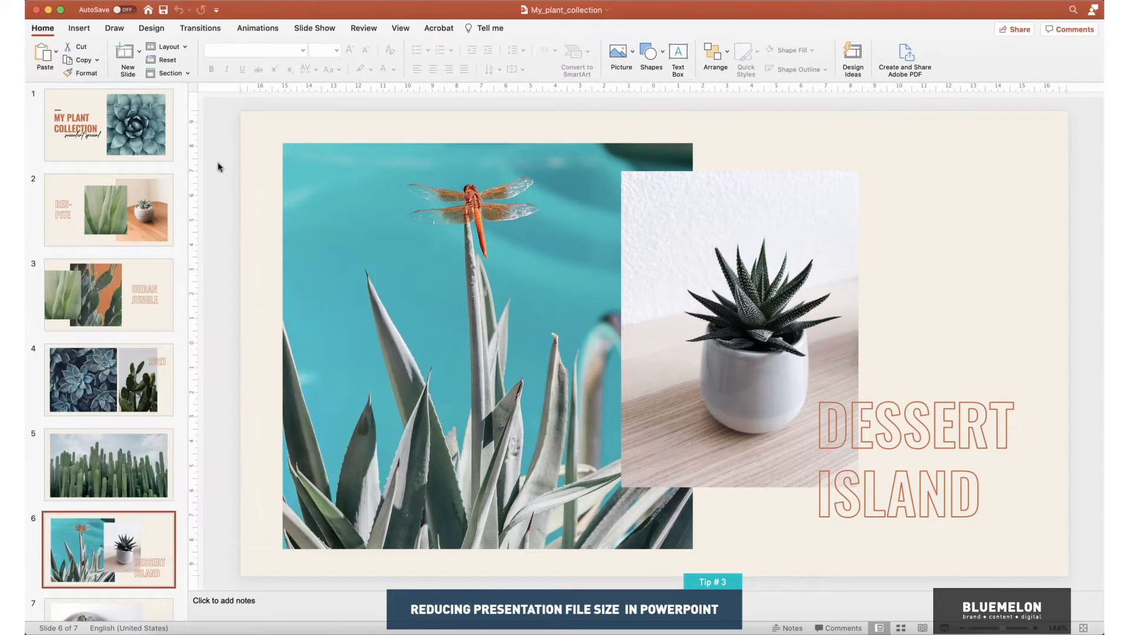
left_click(108, 123)
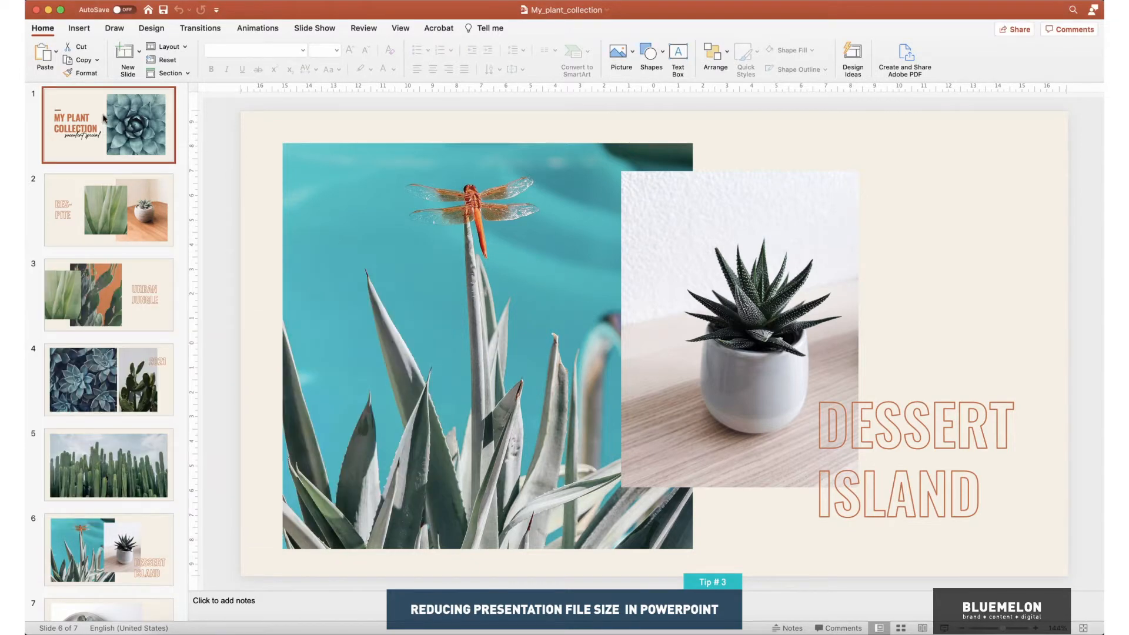
left_click(108, 124)
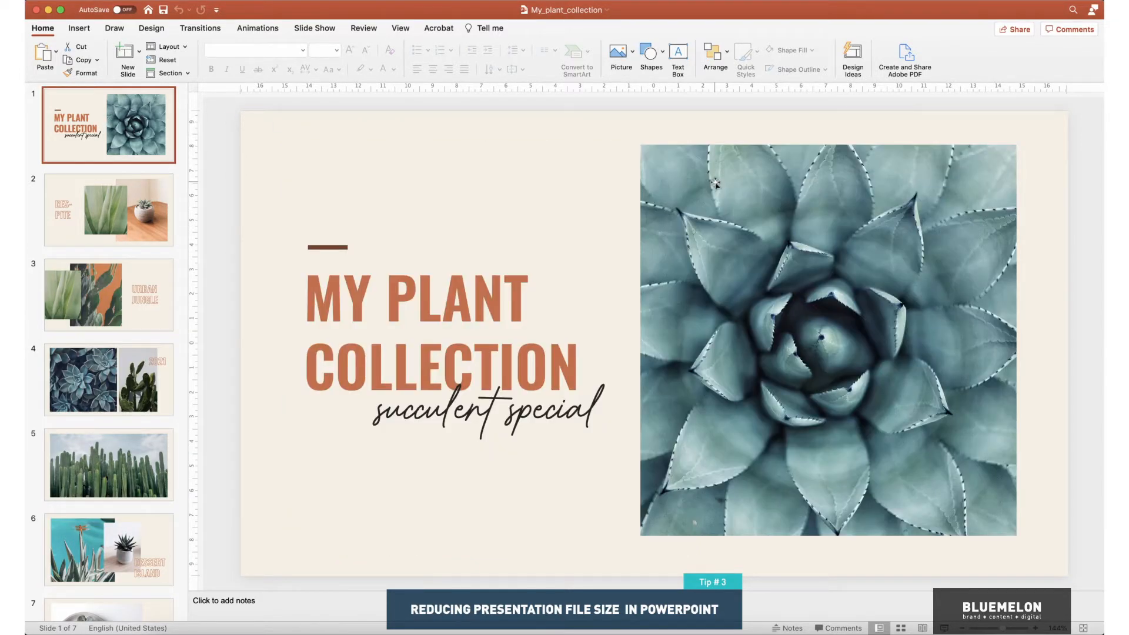
mouse_move(797, 189)
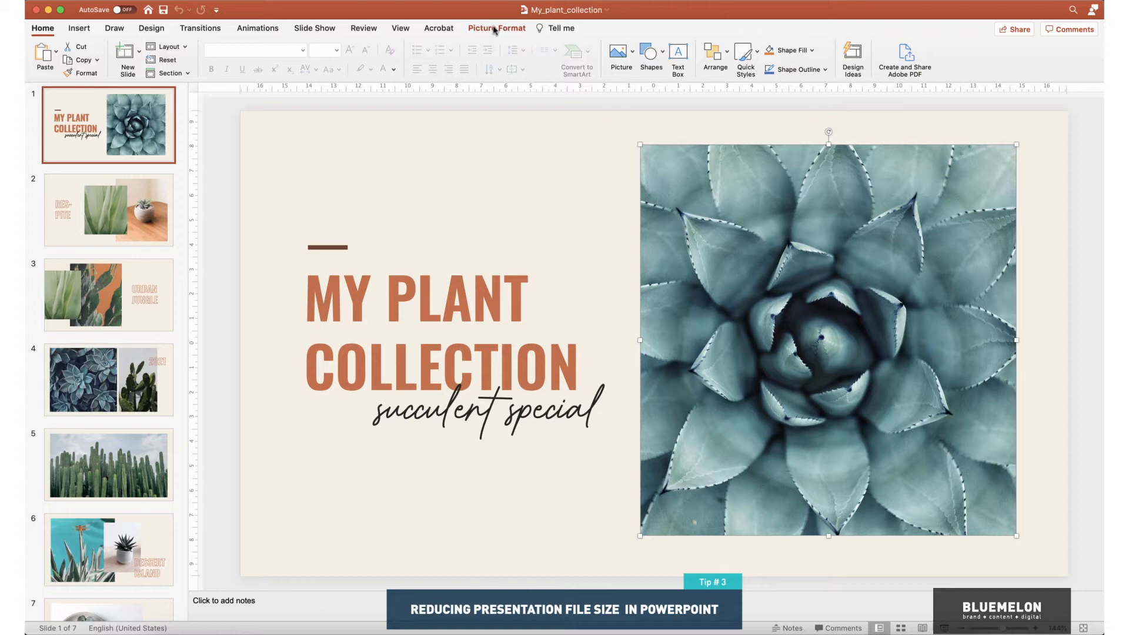
Step: Bring up Compress Pictures for the selected photo from Picture Format
left_click(497, 28)
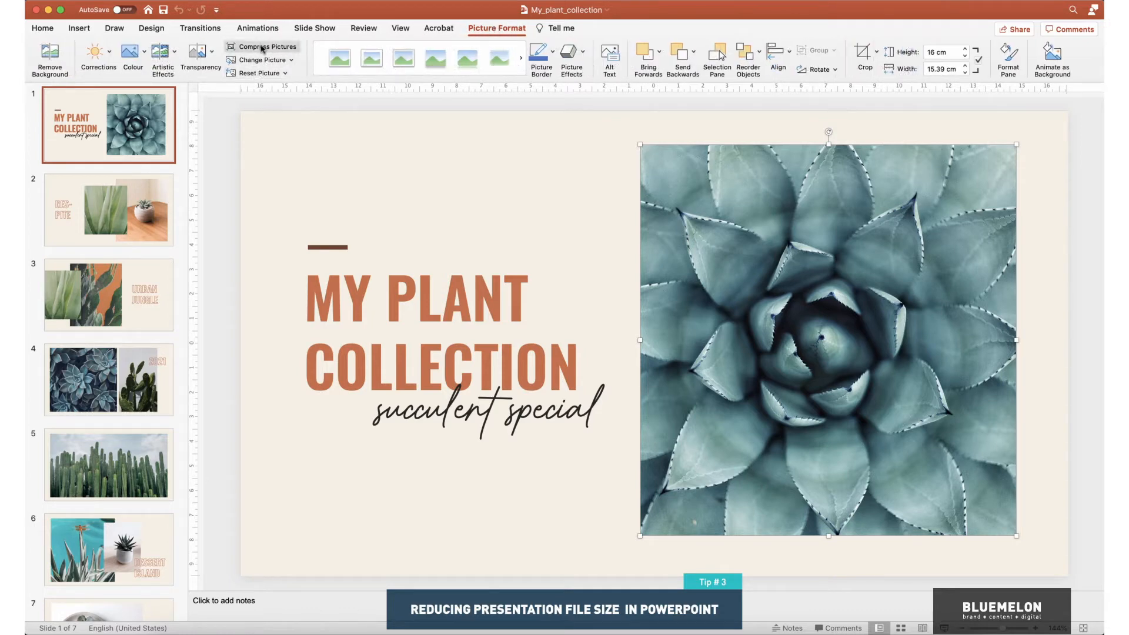
left_click(267, 46)
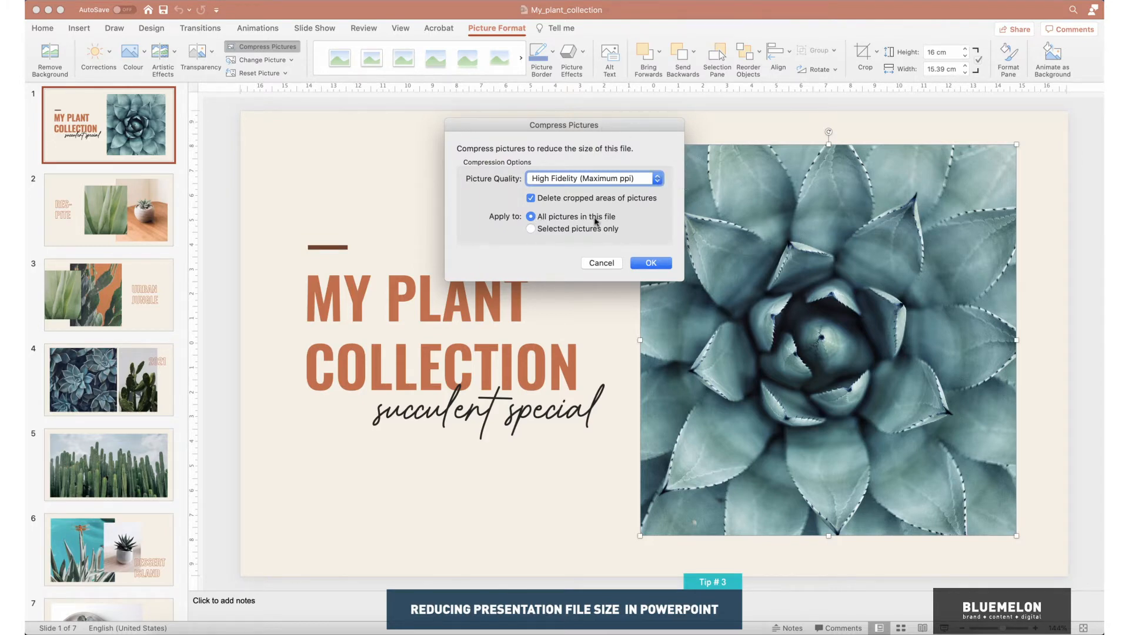
mouse_move(669, 184)
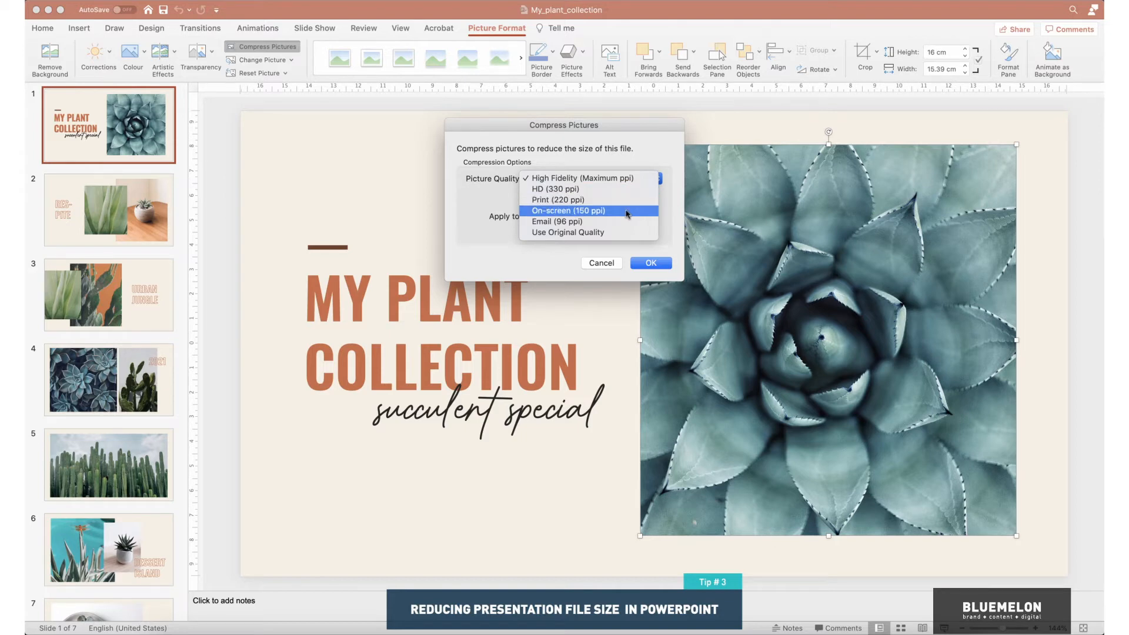
Step: Compress all pictures to On-screen 150 ppi, deleting cropped areas
left_click(567, 211)
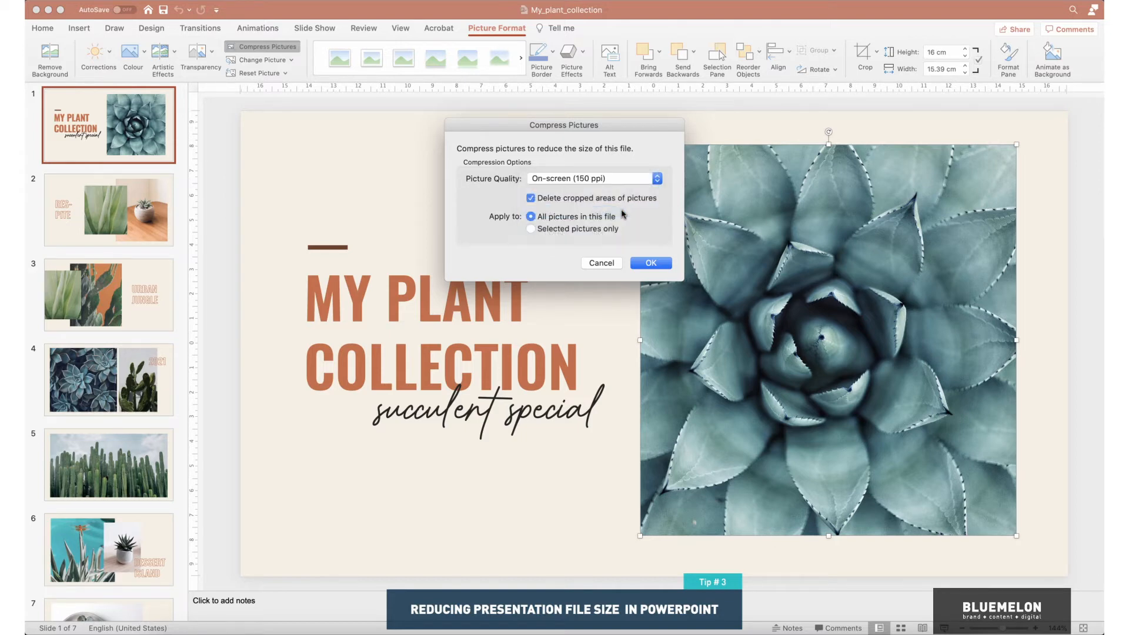
mouse_move(628, 194)
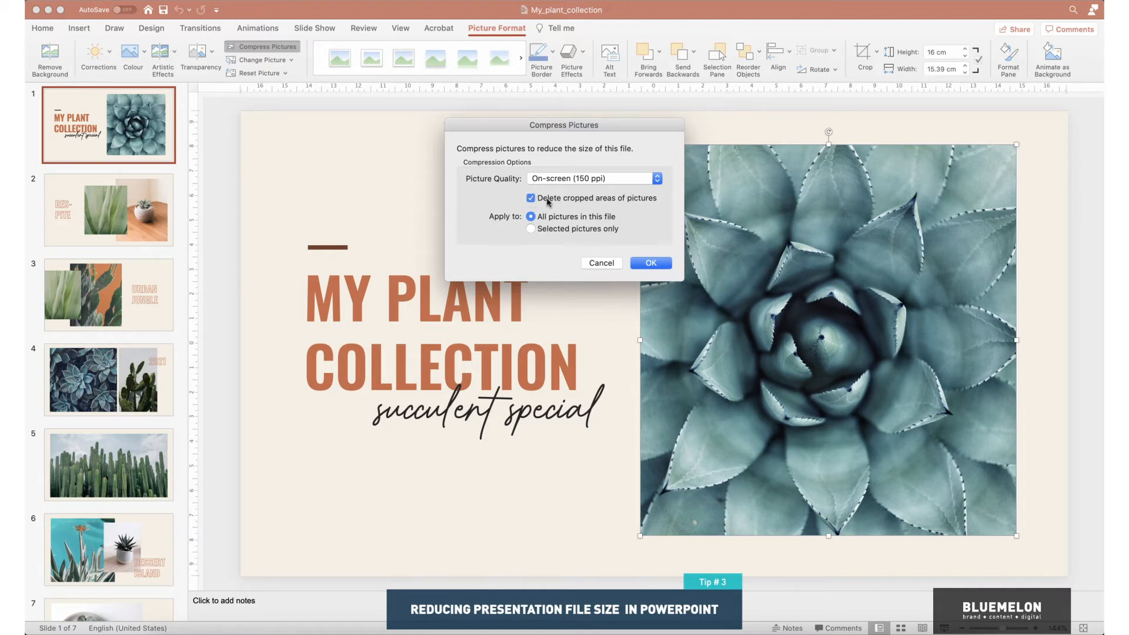
mouse_move(652, 203)
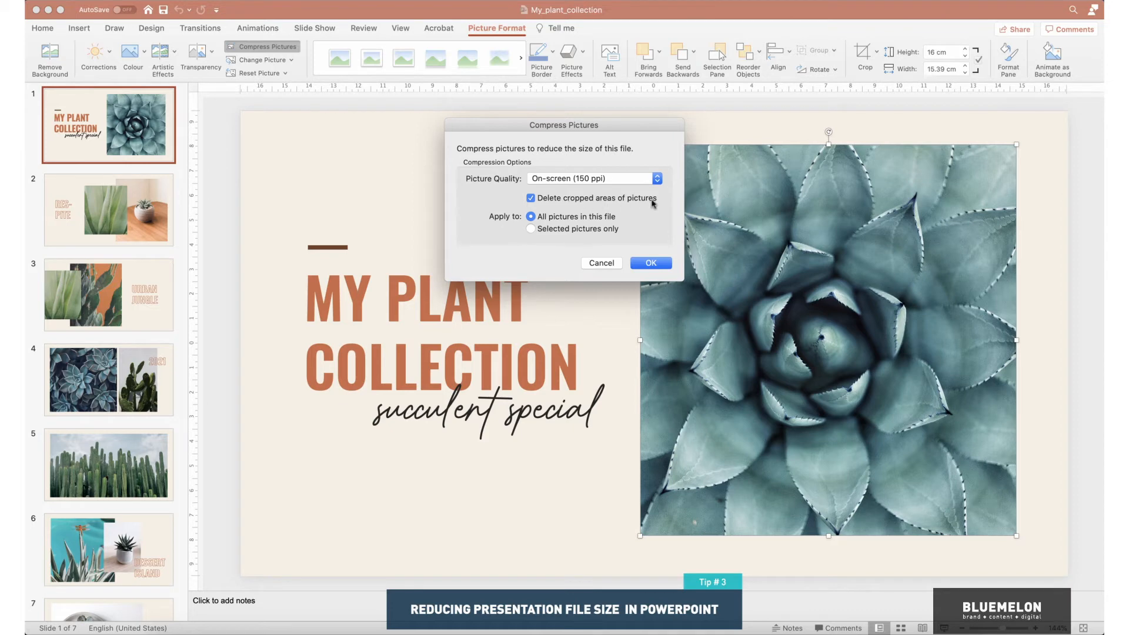
mouse_move(645, 202)
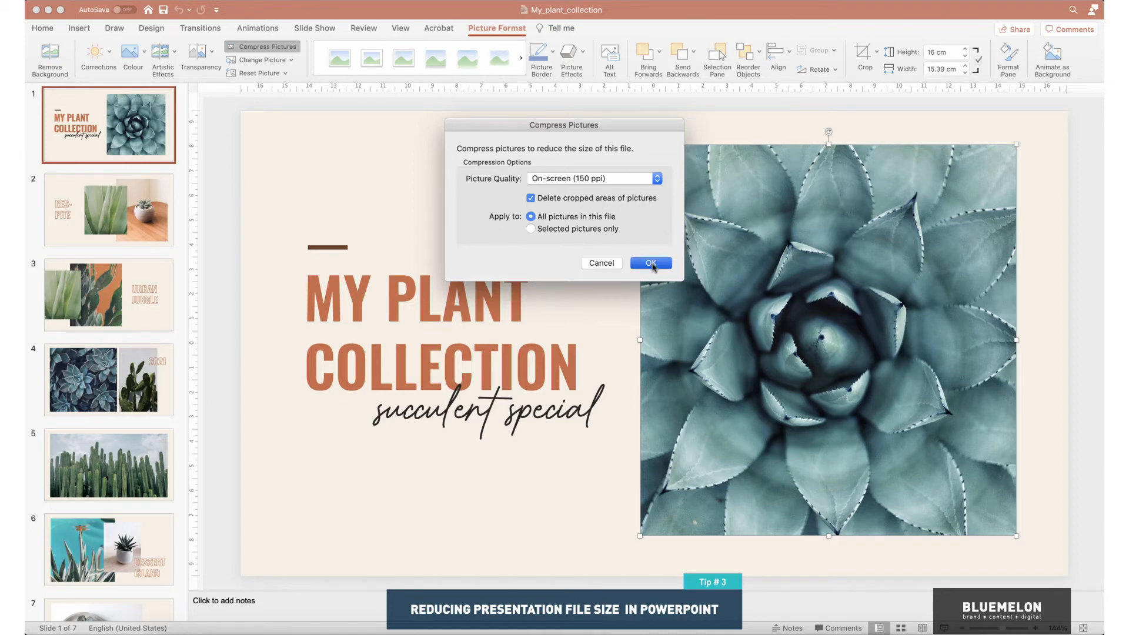
left_click(649, 262)
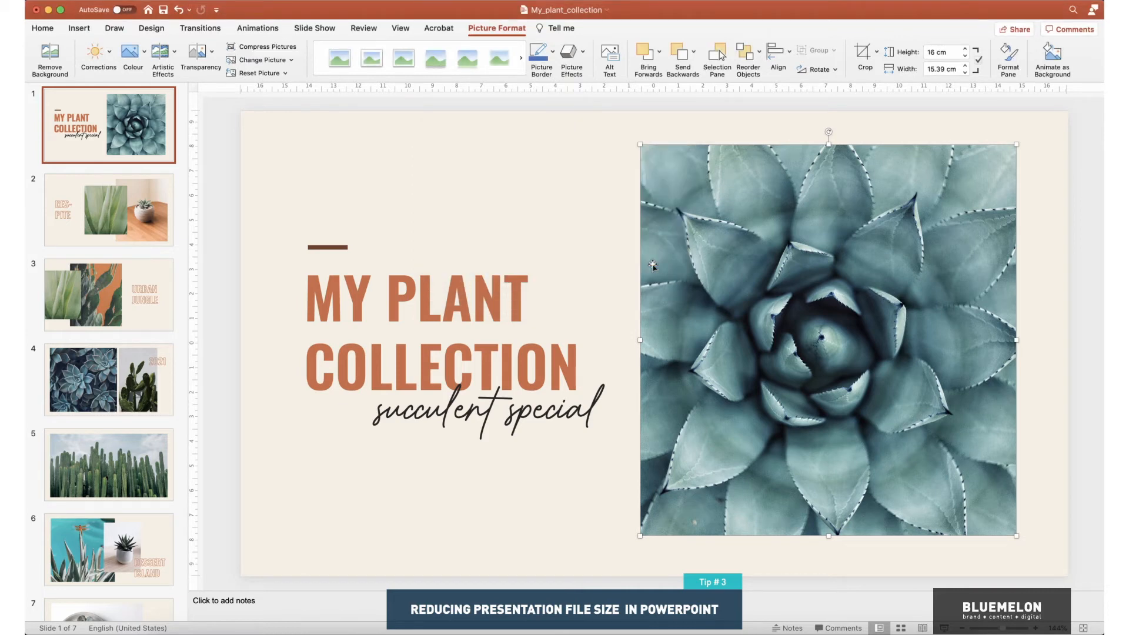
Step: Save the presentation with Cmd+S so the file shrinks to about 5.6 MB
key("cmd+s")
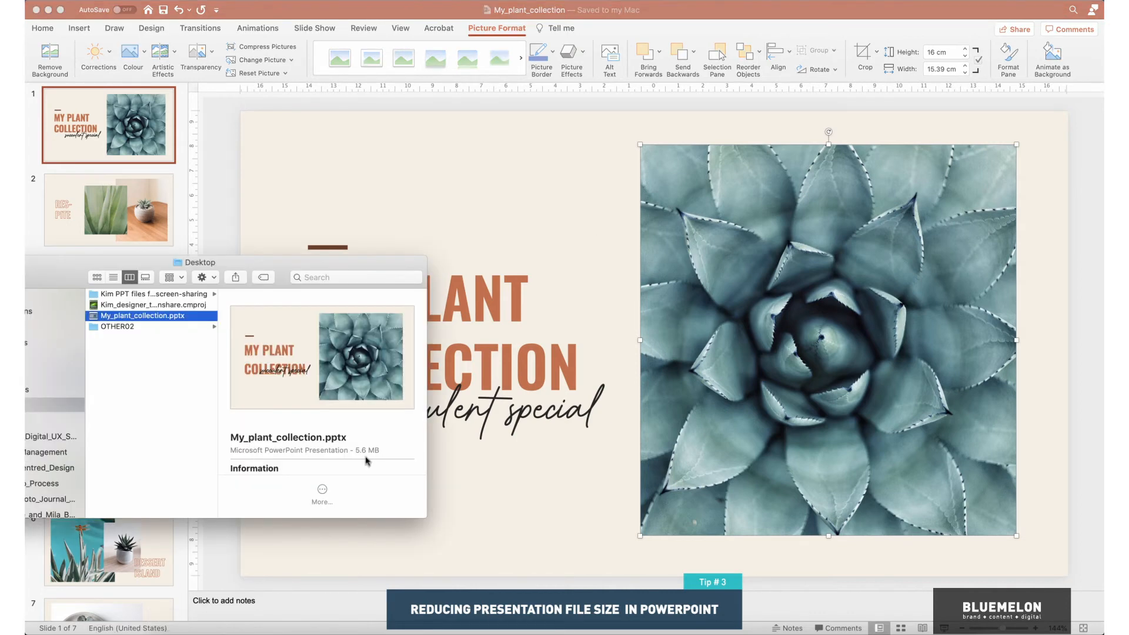
mouse_move(374, 412)
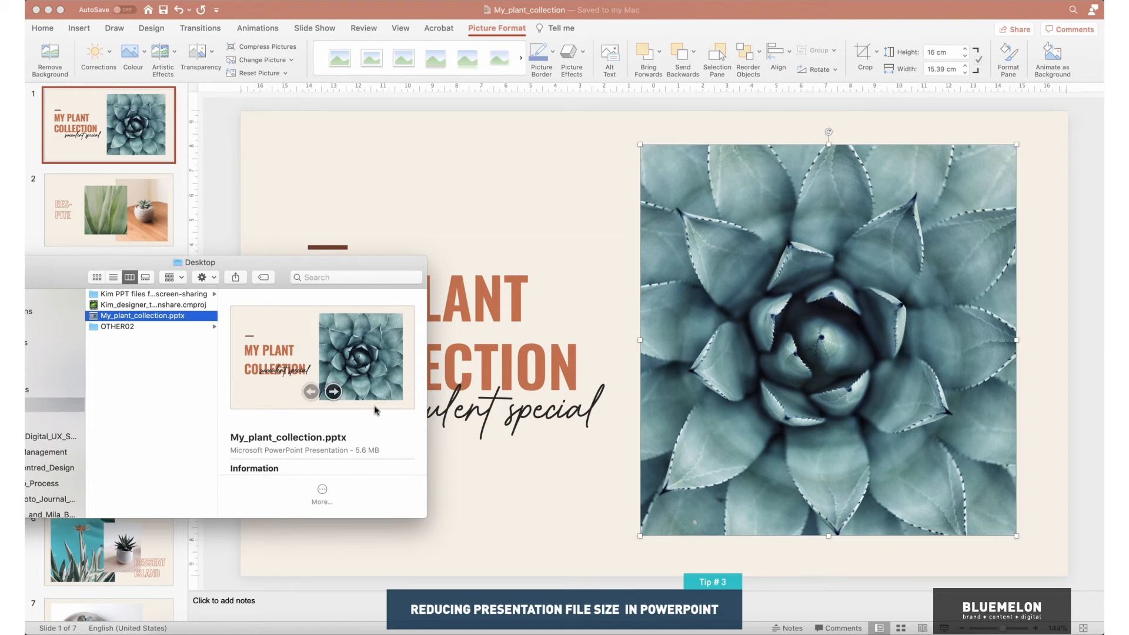
mouse_move(391, 432)
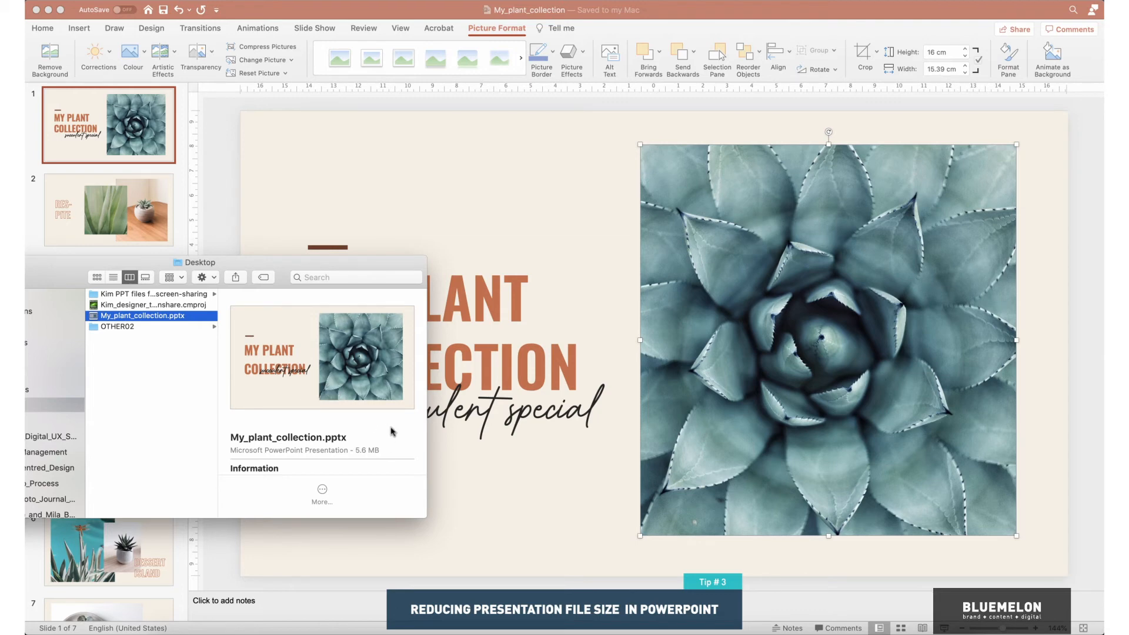
mouse_move(401, 265)
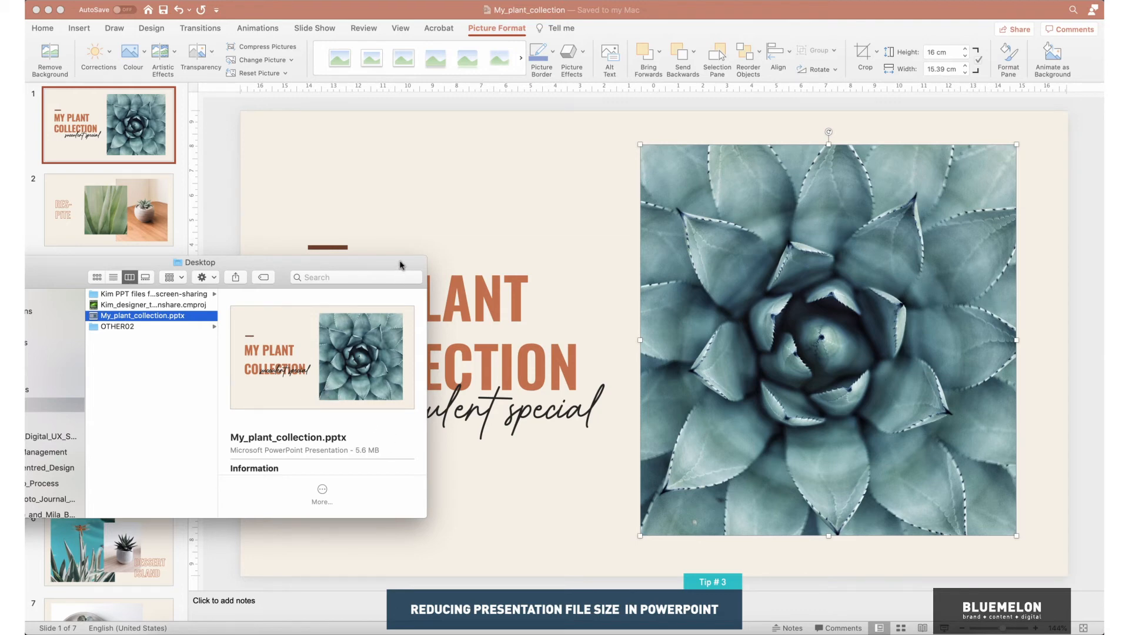